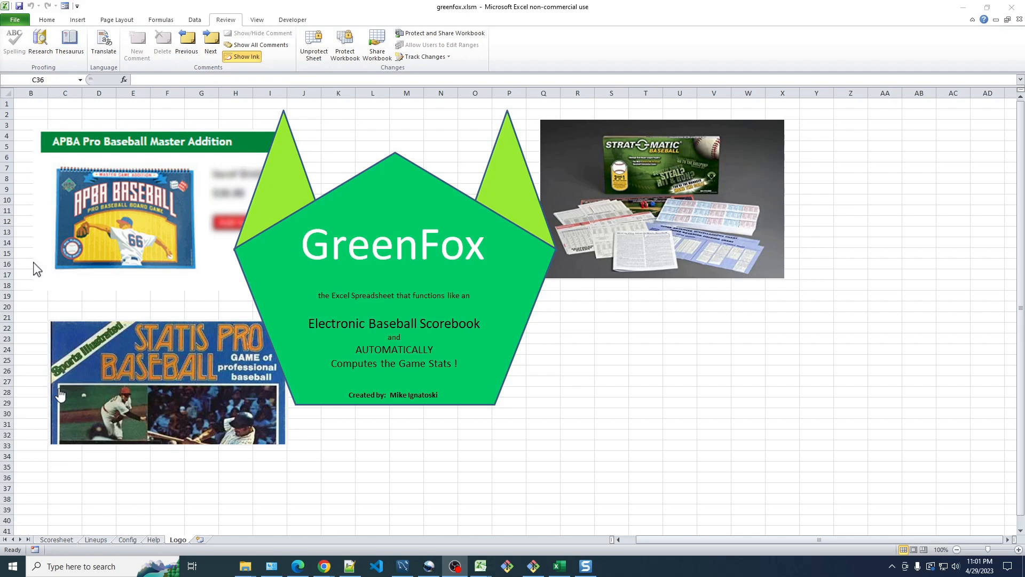
# Switch to the Scoresheet sheet tab, leaving the GreenFox logo sheet
pyautogui.click(56, 539)
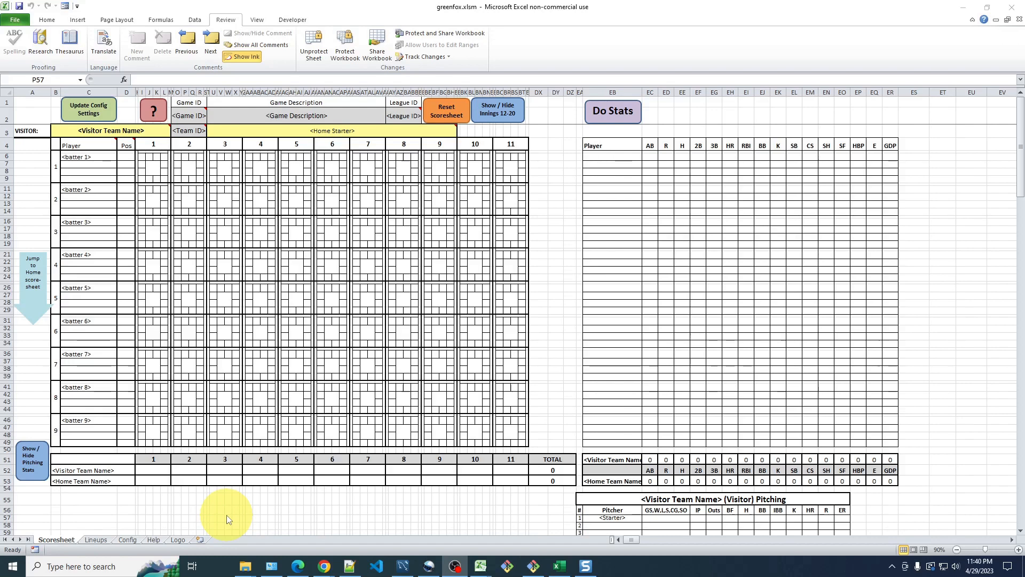
pyautogui.moveTo(211, 481)
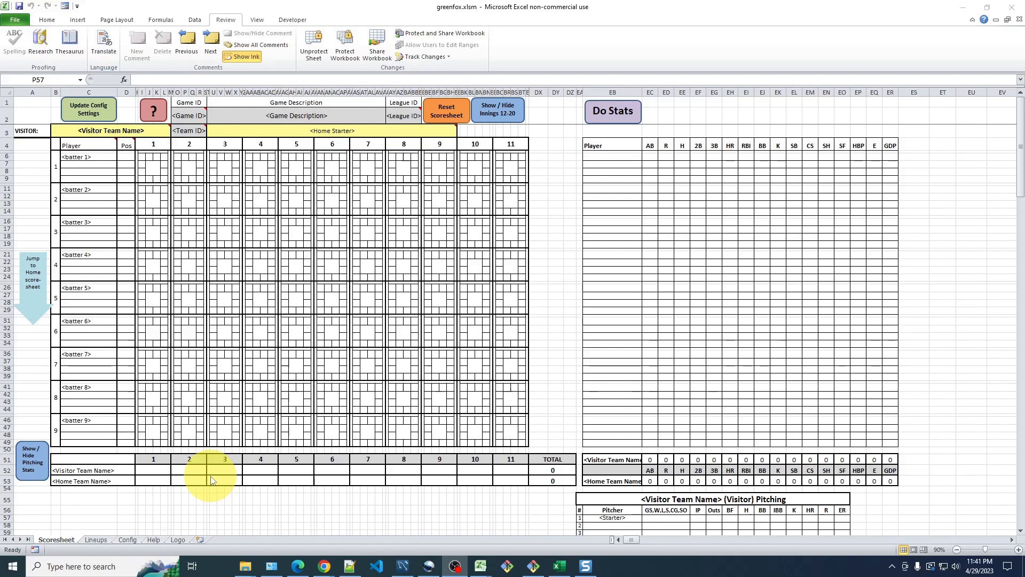
pyautogui.moveTo(219, 475)
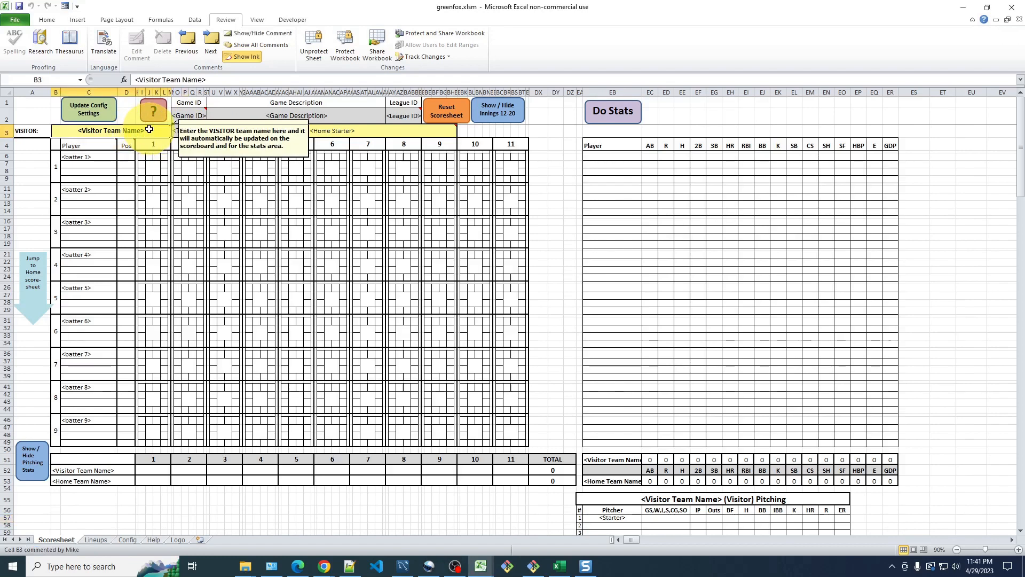
# Enter CHEERS as the visitor team name in cell B3 via AutoComplete
pyautogui.write('CHEERS')
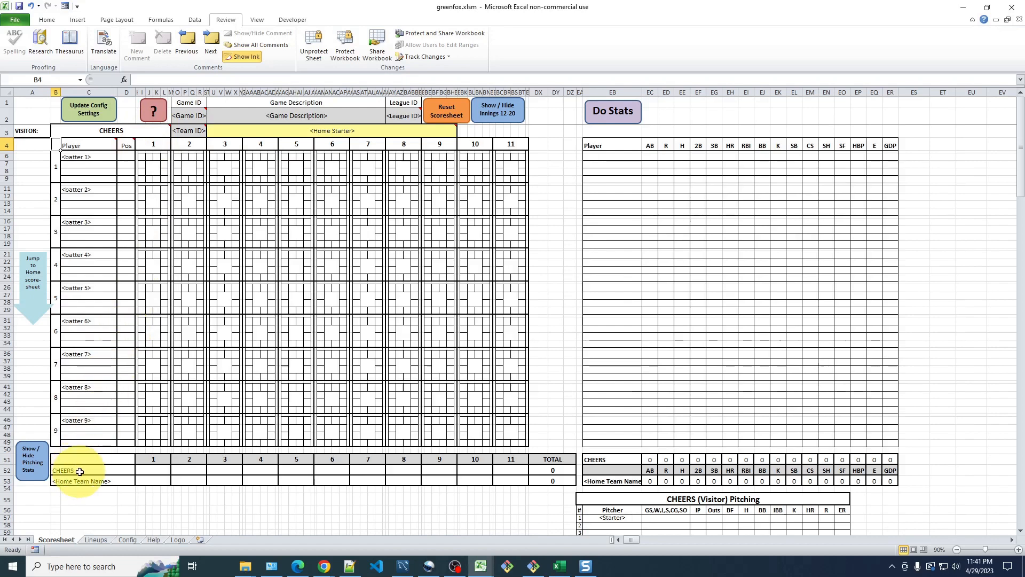
pyautogui.moveTo(611, 462)
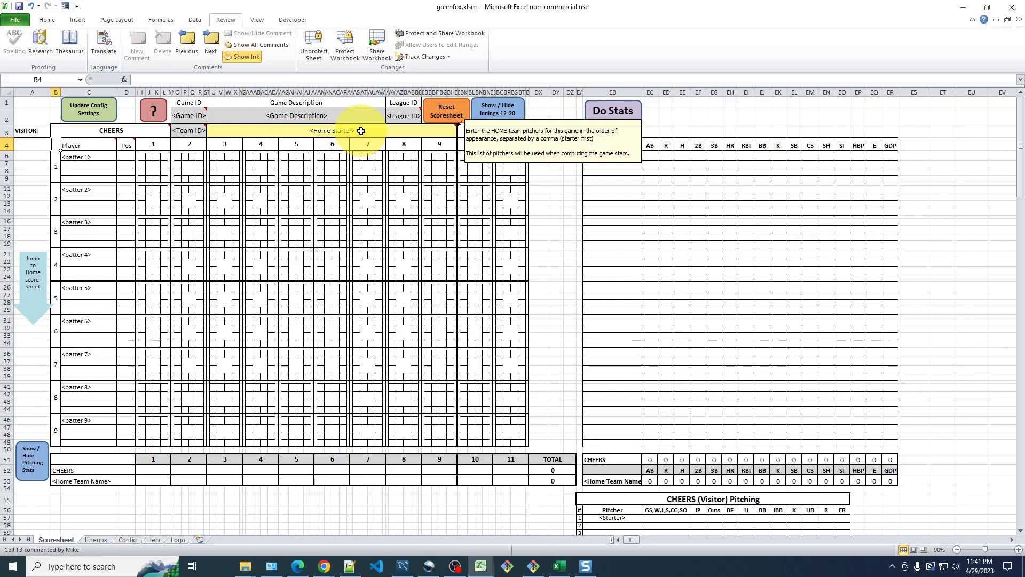
pyautogui.moveTo(358, 132)
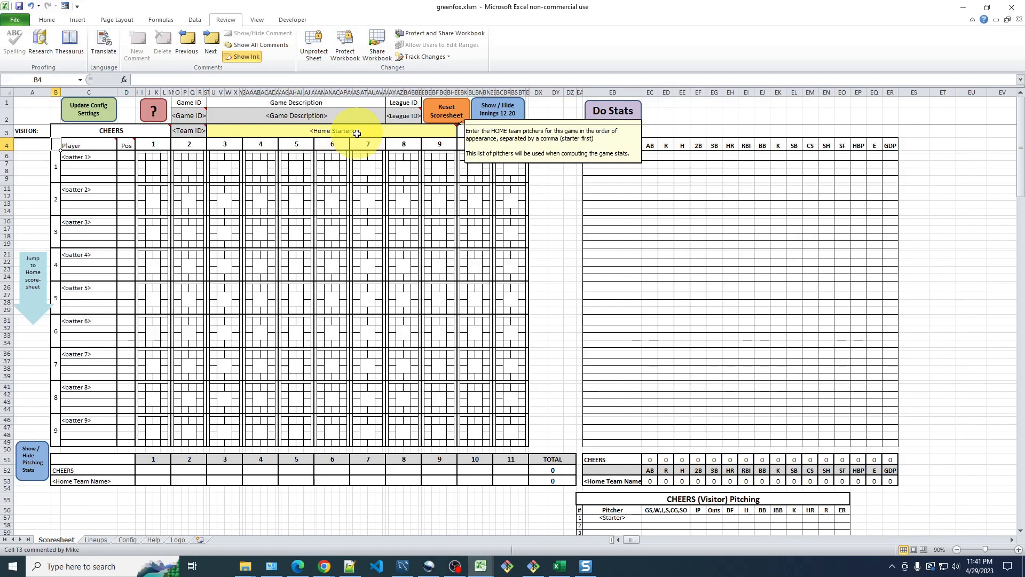
# Replace the Home Starter placeholder in T3 with Greg
pyautogui.click(330, 131)
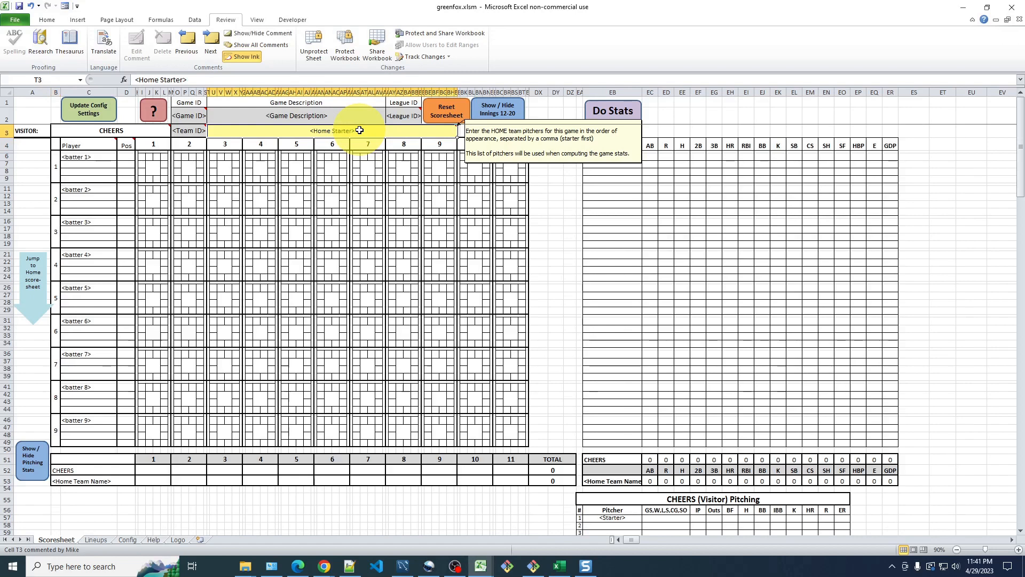
pyautogui.doubleClick(330, 130)
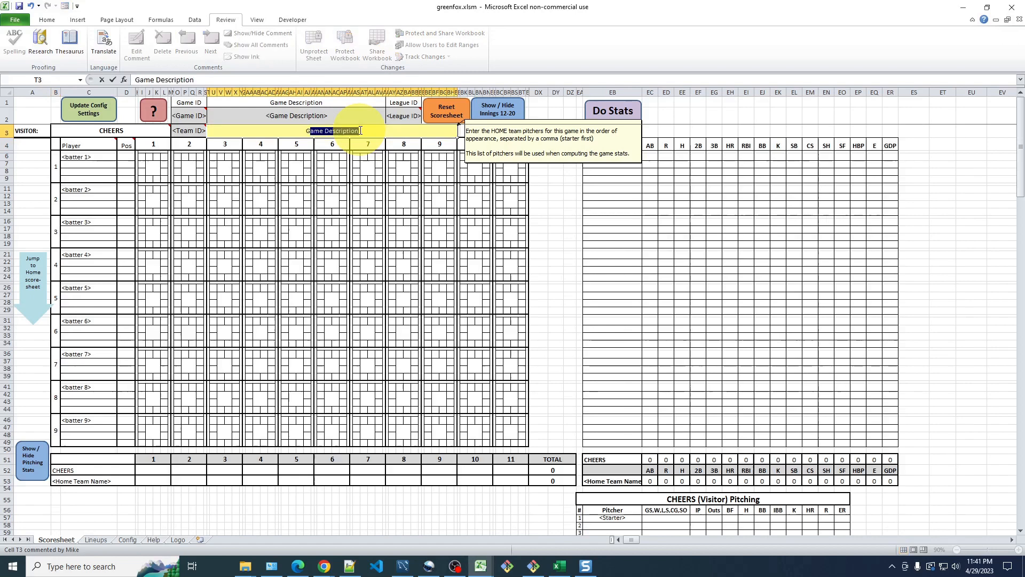
pyautogui.write('Greg')
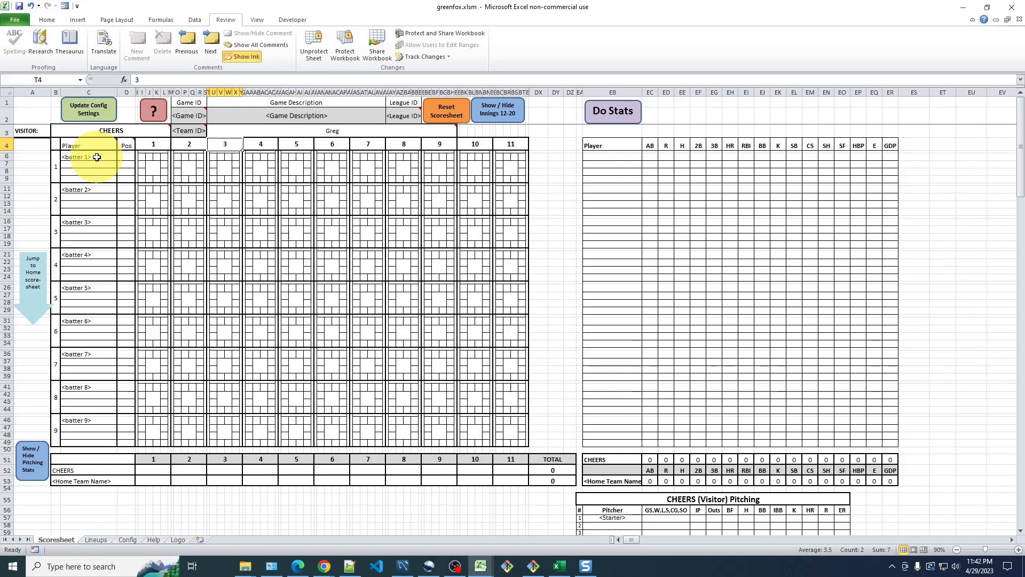
# Enter Diane in the first batter slot C6 with position 5 in D6
pyautogui.click(88, 157)
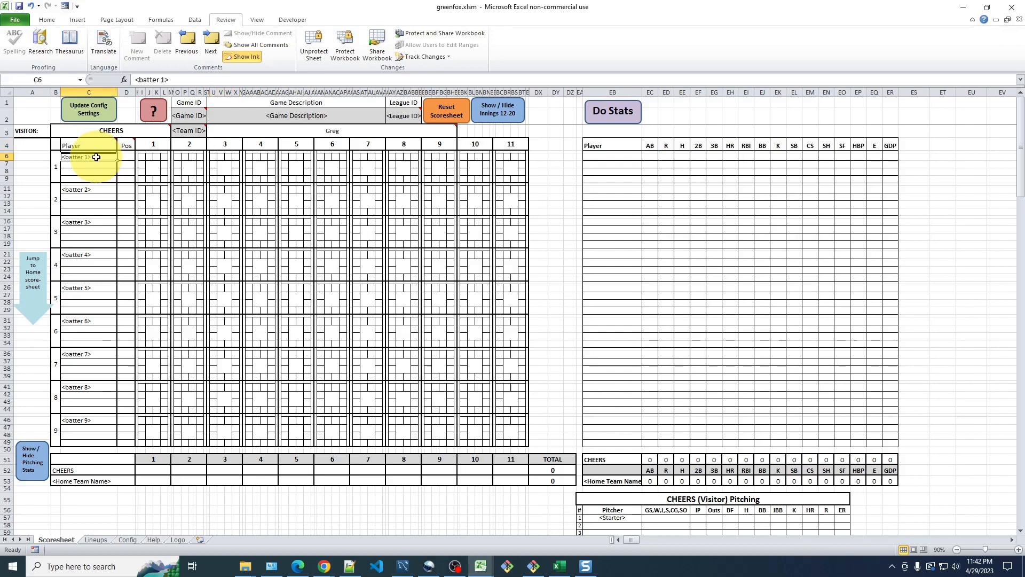
pyautogui.write('Di')
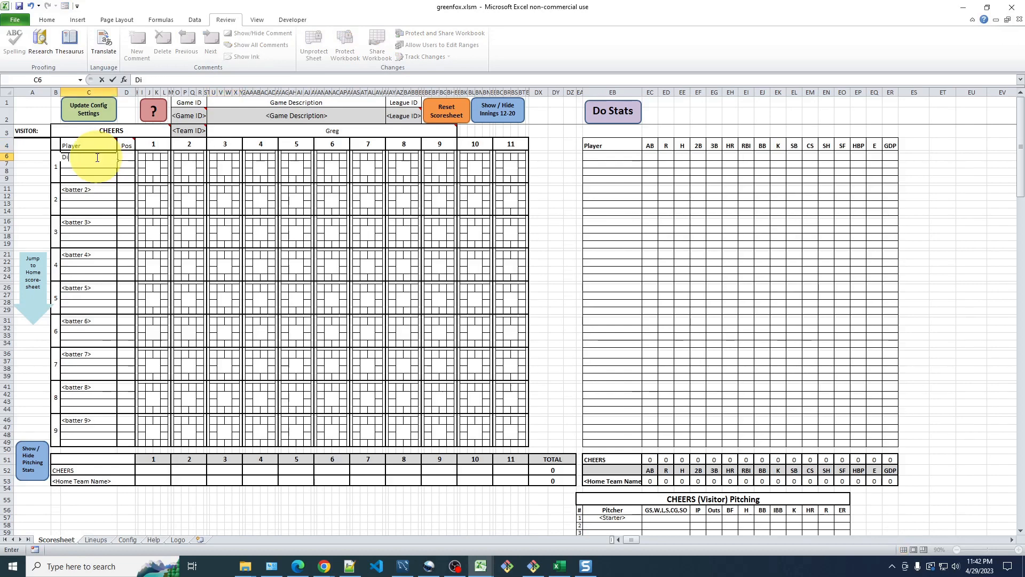
pyautogui.write('ane')
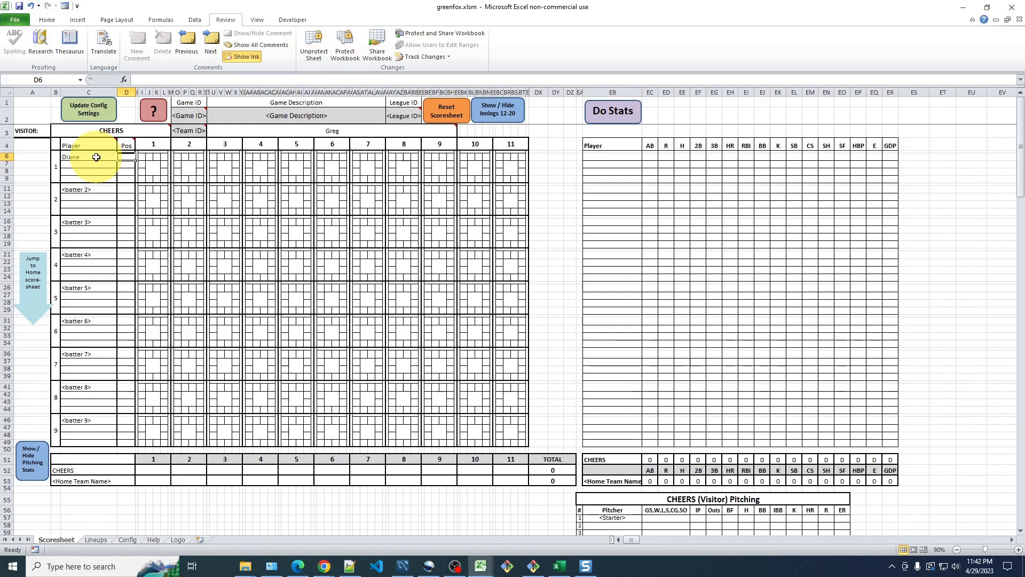
pyautogui.write('5')
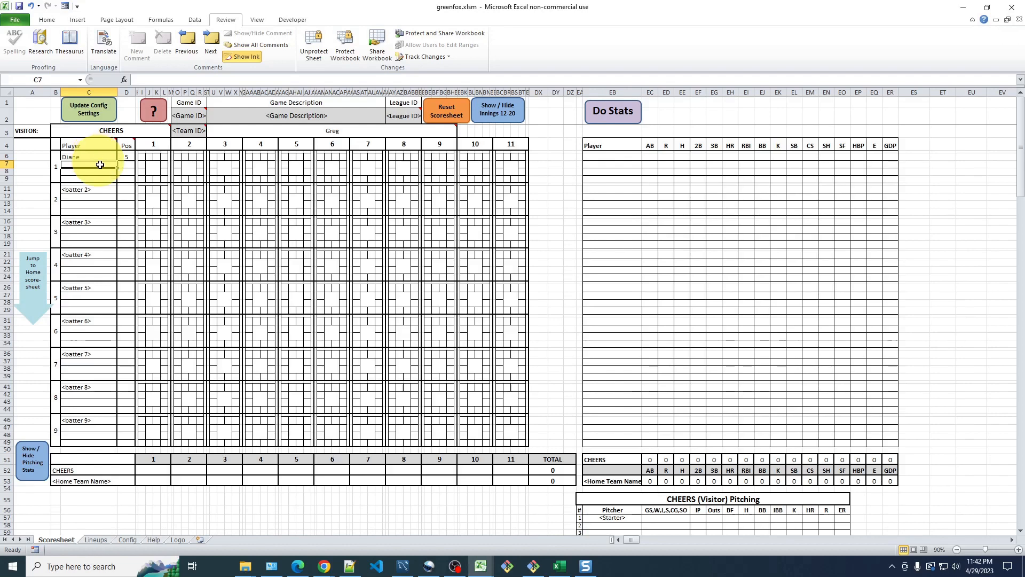
pyautogui.moveTo(91, 174)
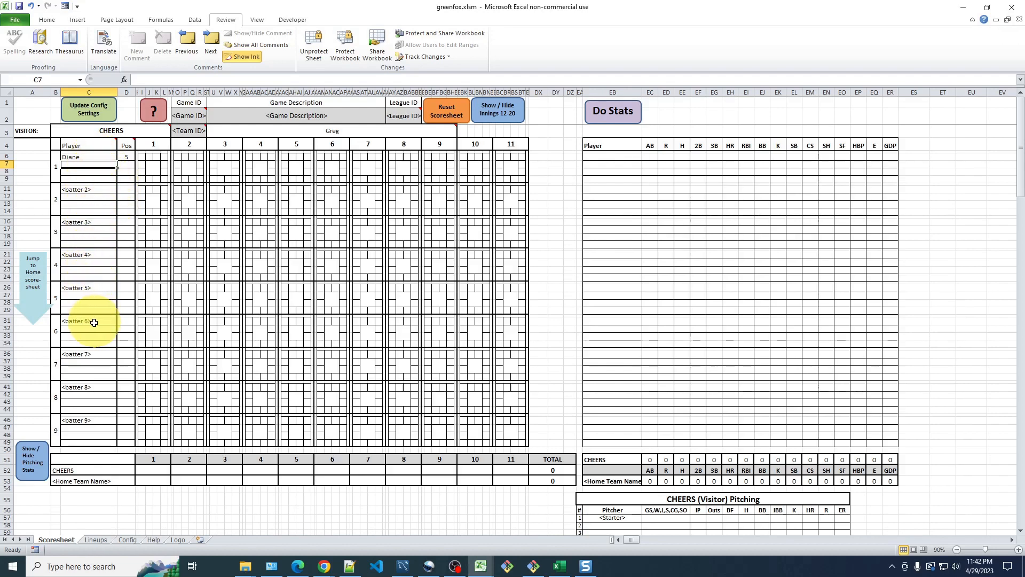
pyautogui.moveTo(103, 349)
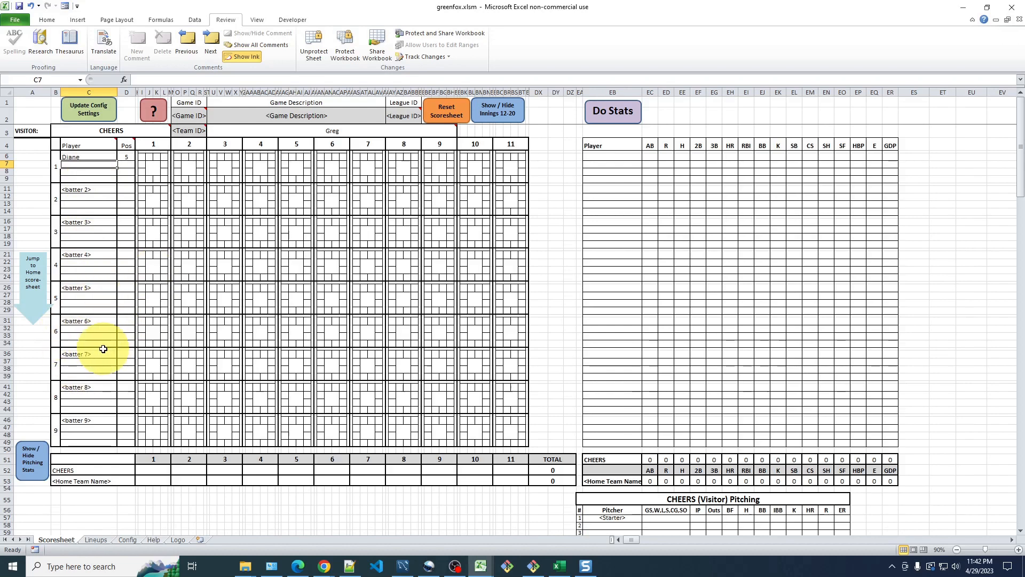